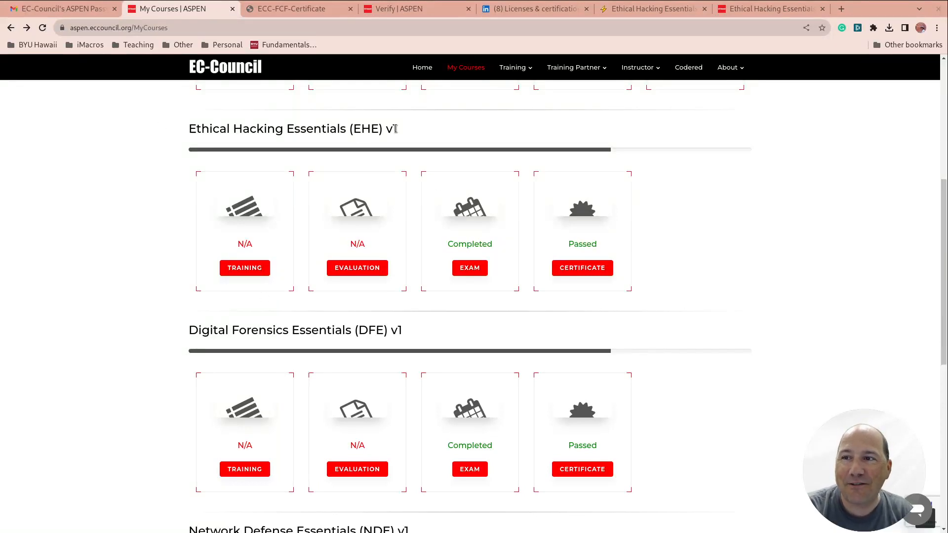
Show the downloaded Ethical Hacking Essentials certificate PDF with its certification number and dates
left_click(582, 268)
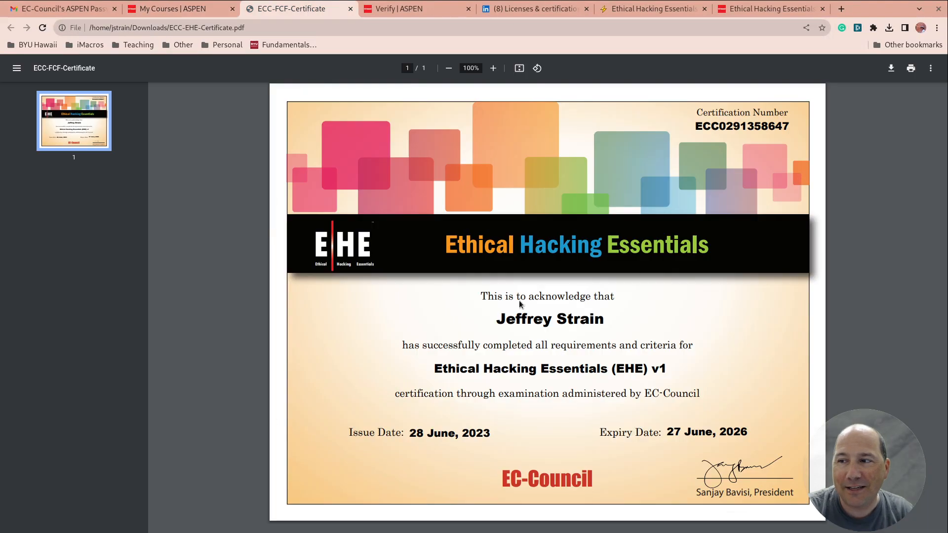
mouse_move(589, 198)
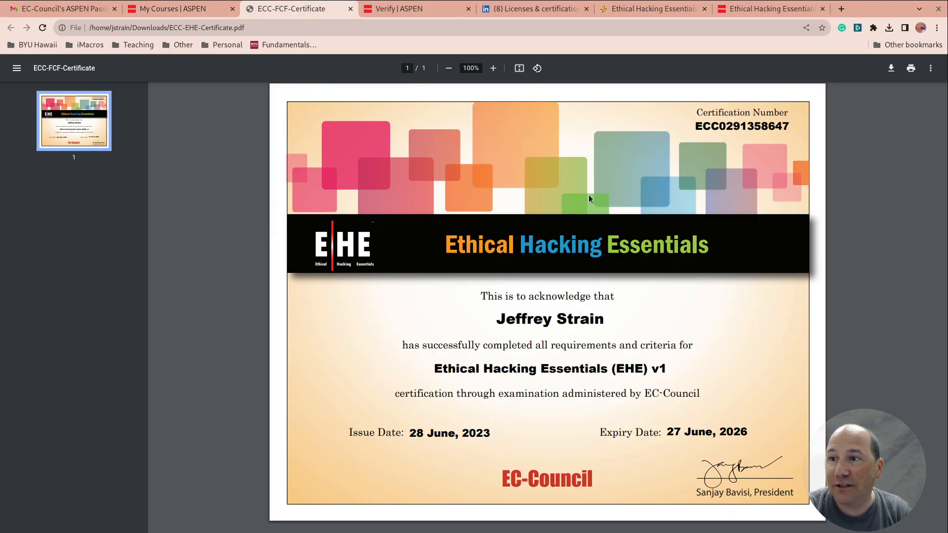
mouse_move(545, 205)
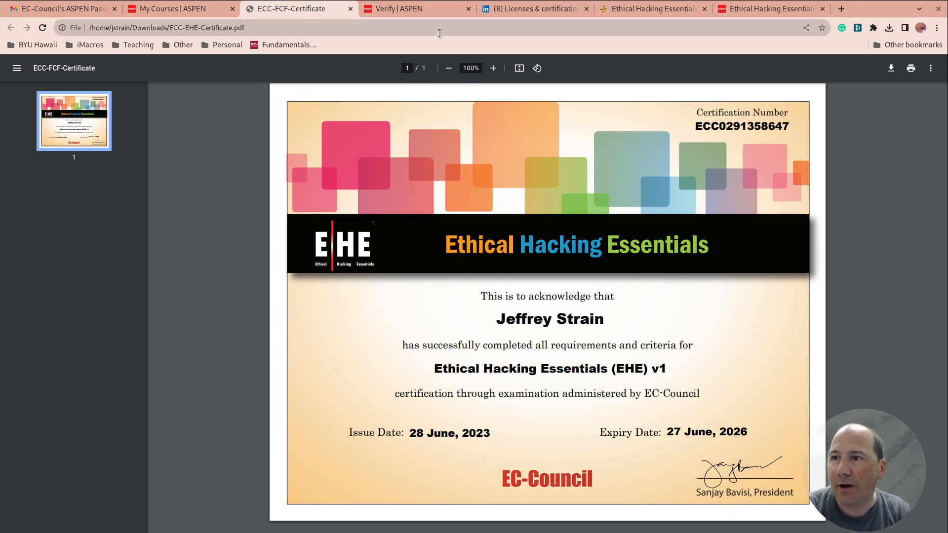
Verify the EHE certification number with an altered candidate name, getting Invalid Member
left_click(402, 9)
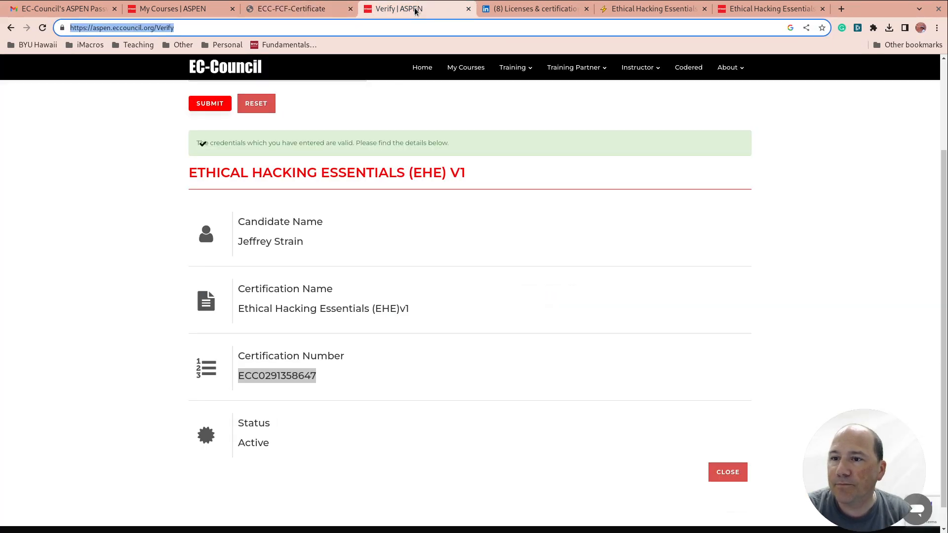
mouse_move(217, 59)
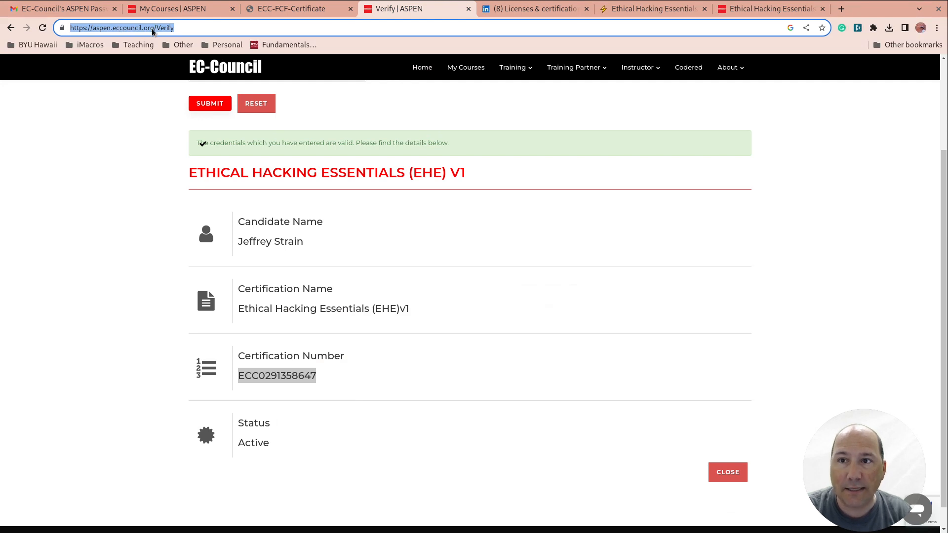
scroll("up", 3)
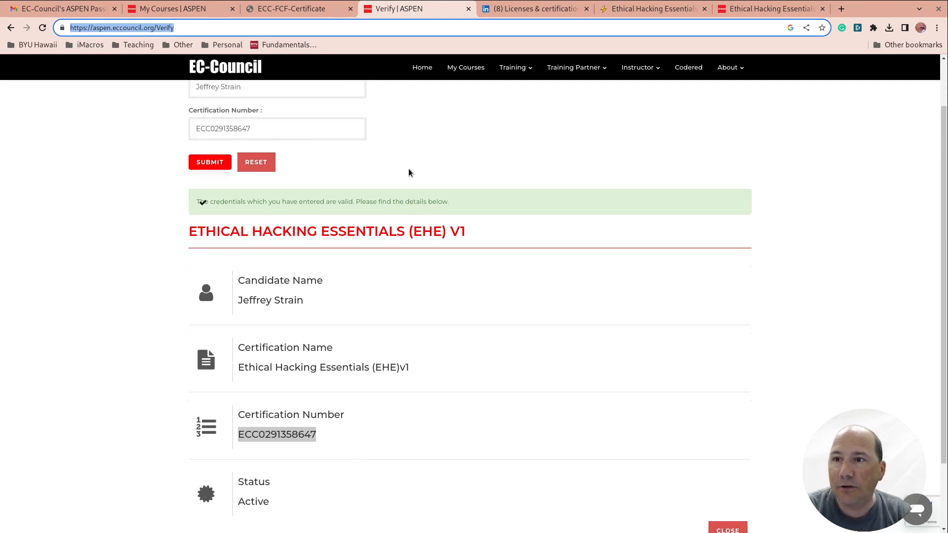
scroll("up", 3)
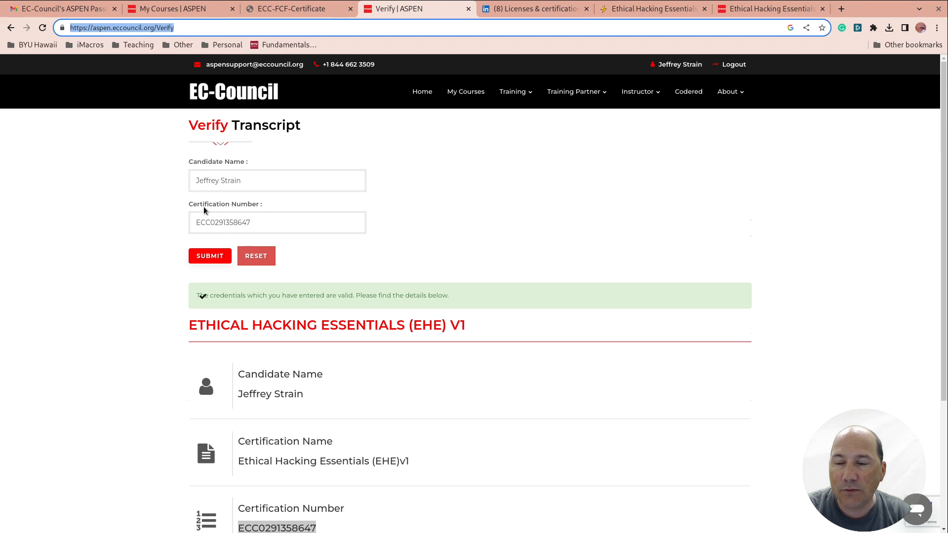
scroll("down", 3)
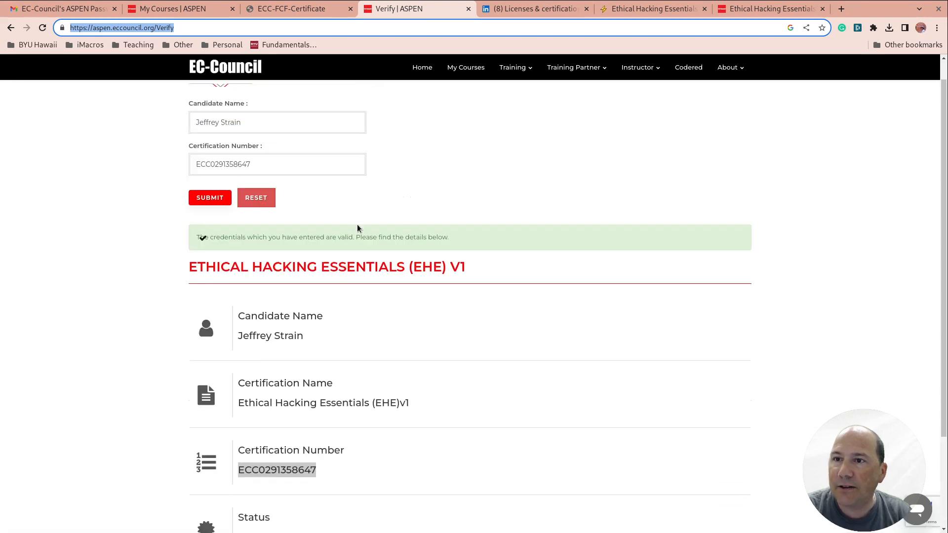
left_click(276, 123)
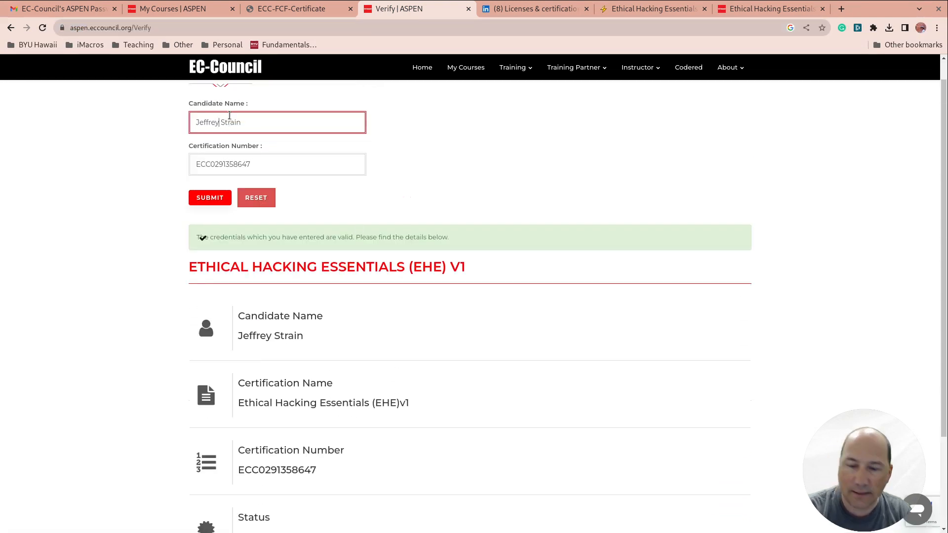
scroll("down", 3)
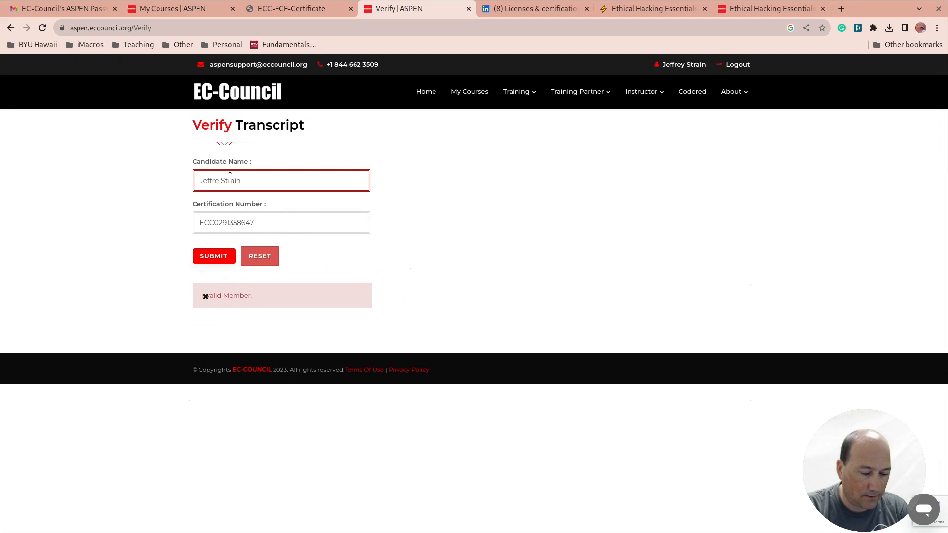
Re-verify with the correct candidate name, confirming the credential is valid and Active
left_click(213, 254)
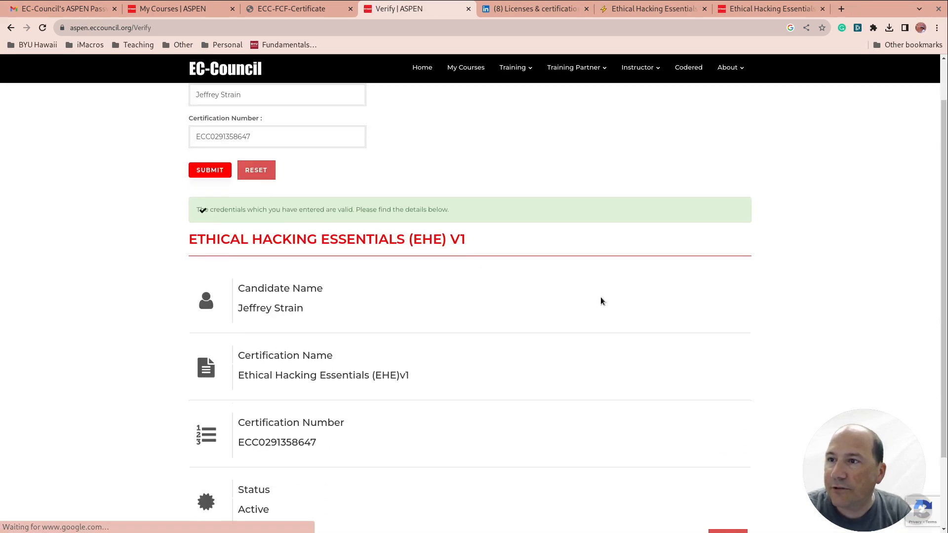
scroll("down", 3)
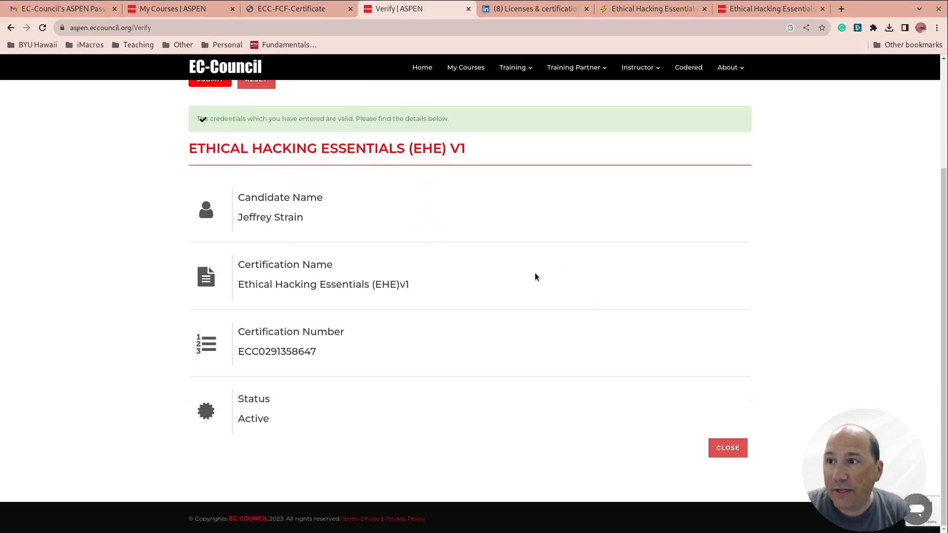
mouse_move(465, 67)
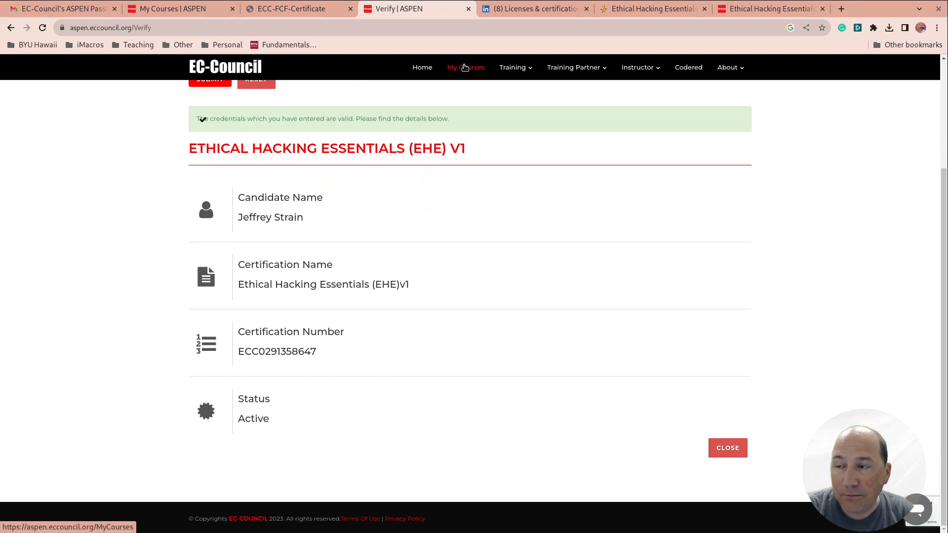
Save the Ethical Hacking Essentials certification from EC-Council to LinkedIn Licenses & certifications
left_click(534, 9)
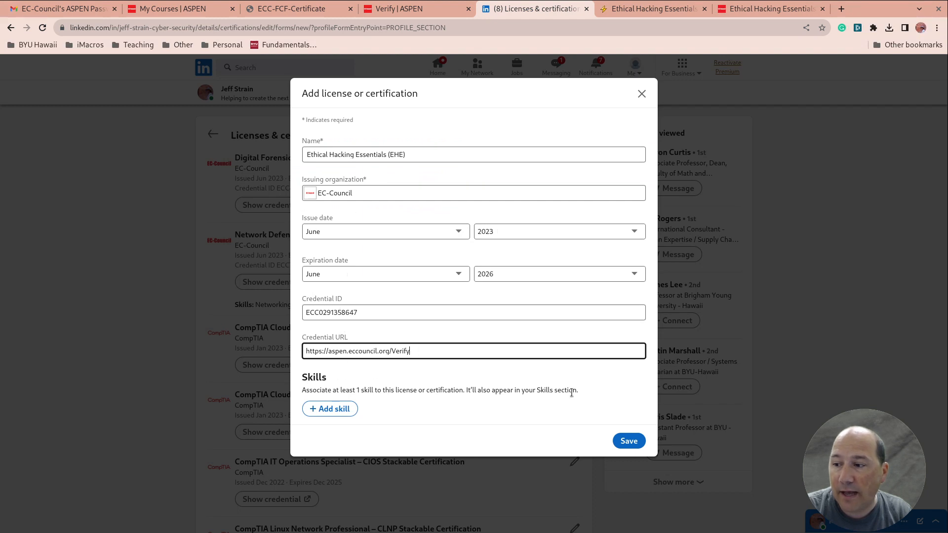
left_click(628, 440)
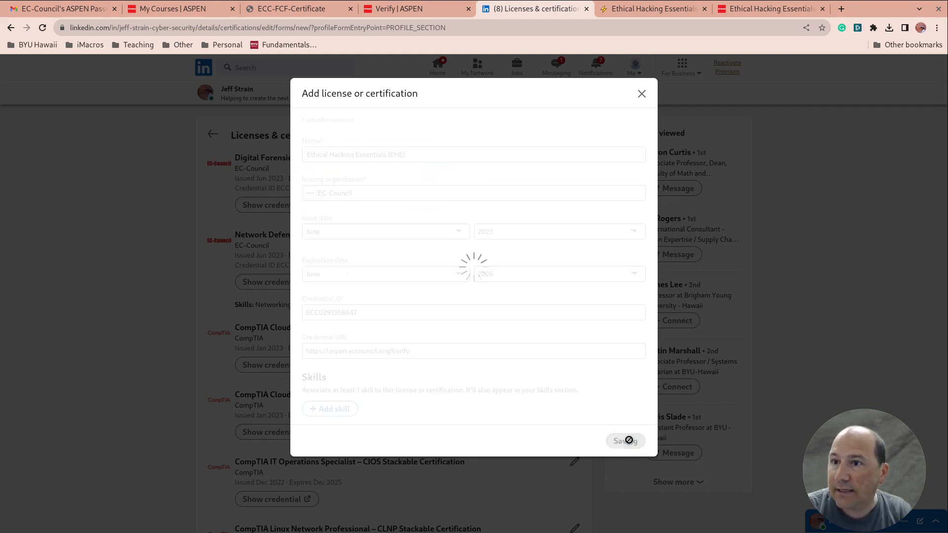
left_click(625, 440)
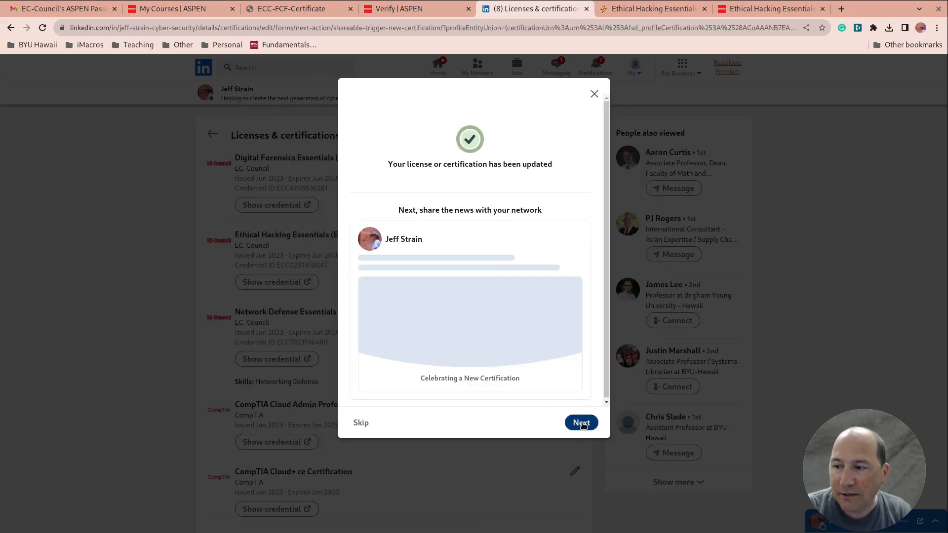
Publish the celebratory new-certification post on LinkedIn
left_click(581, 423)
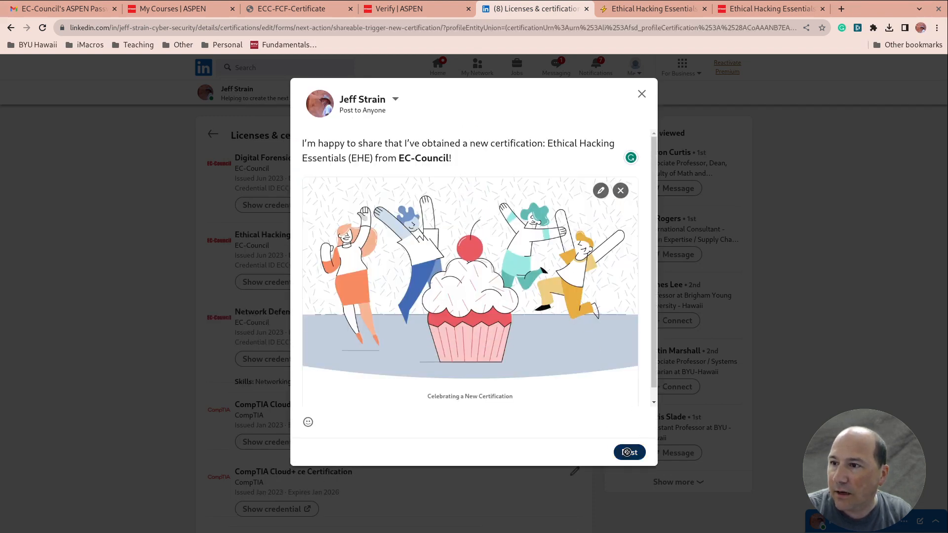
left_click(629, 453)
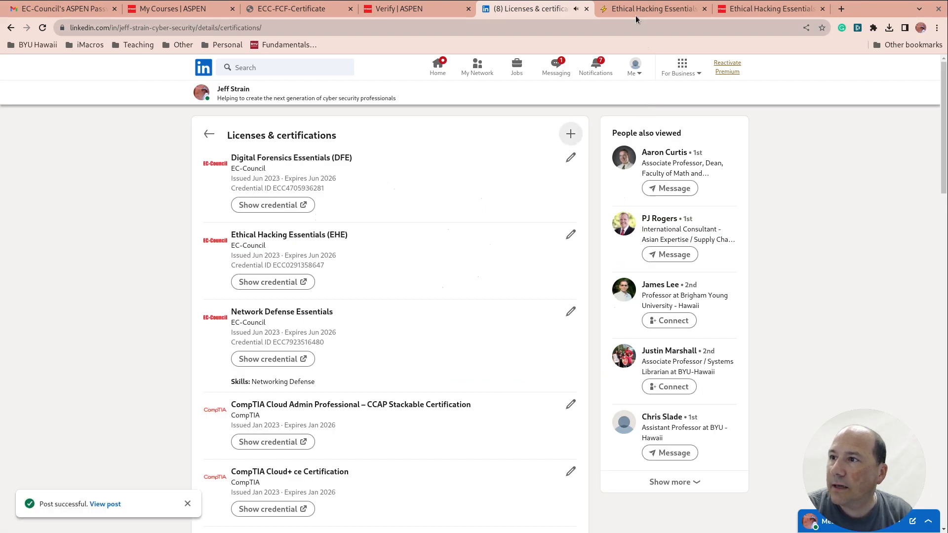
Reach the EHE Exam Details and open the exam Blue Print link in a new background tab
left_click(653, 8)
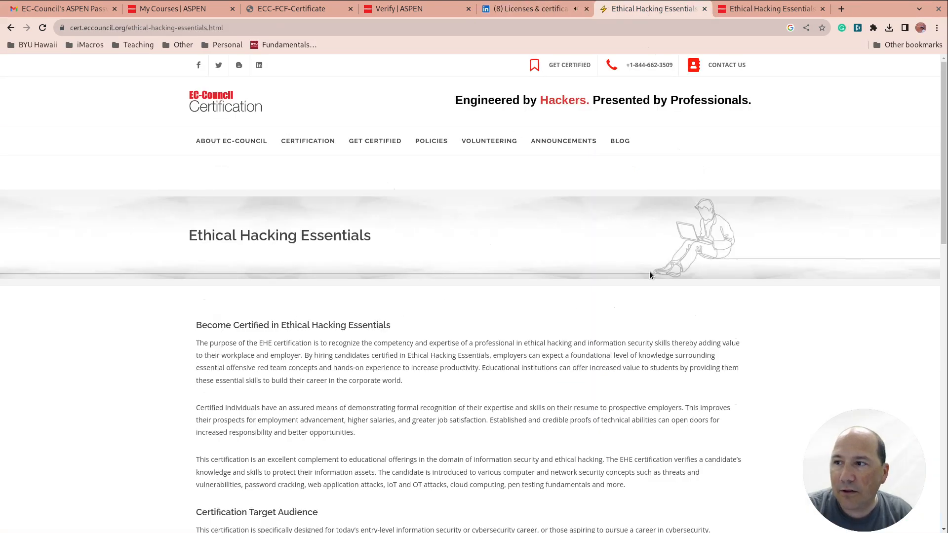
mouse_move(332, 246)
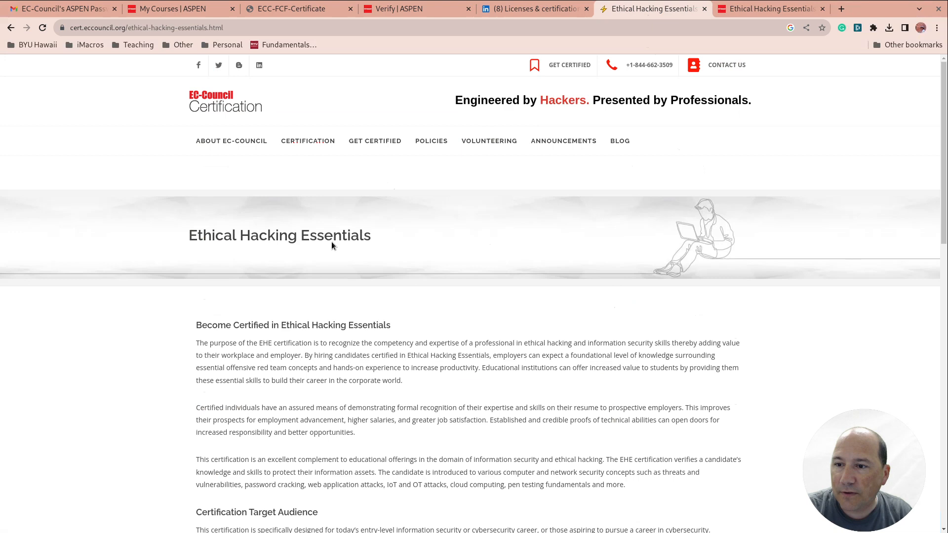
scroll("down", 3)
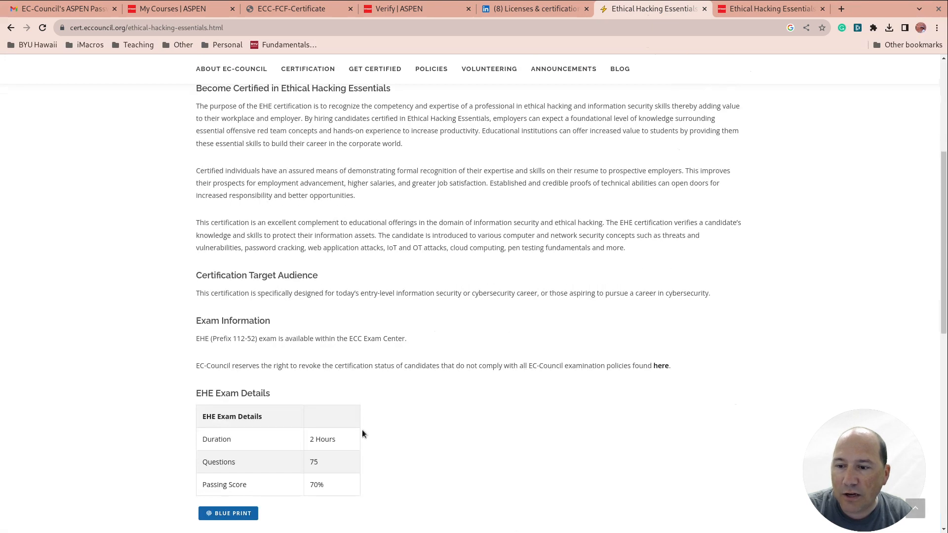
scroll("down", 3)
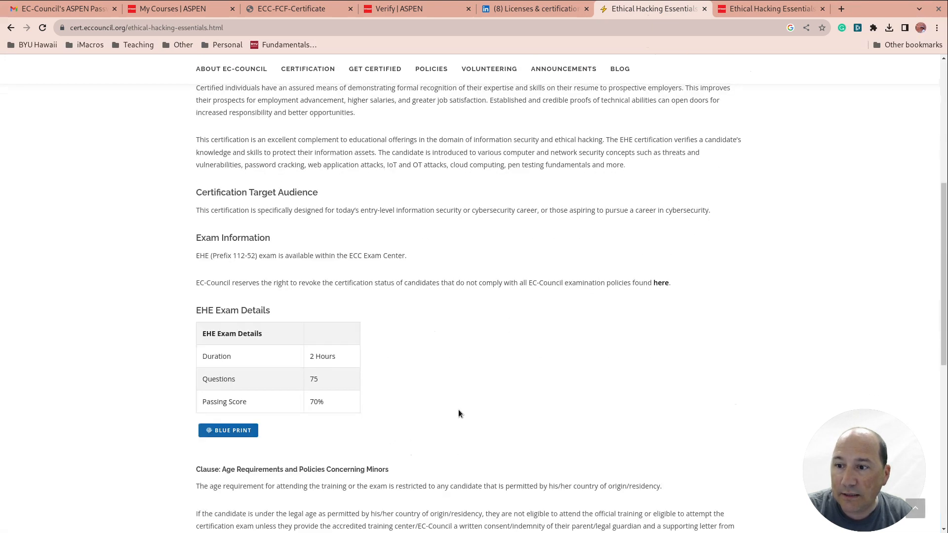
right_click(228, 429)
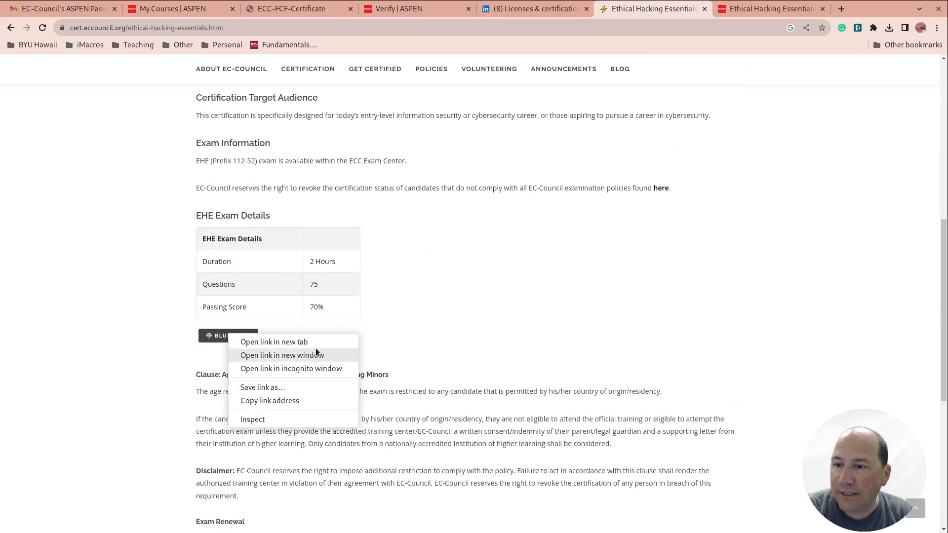
left_click(274, 341)
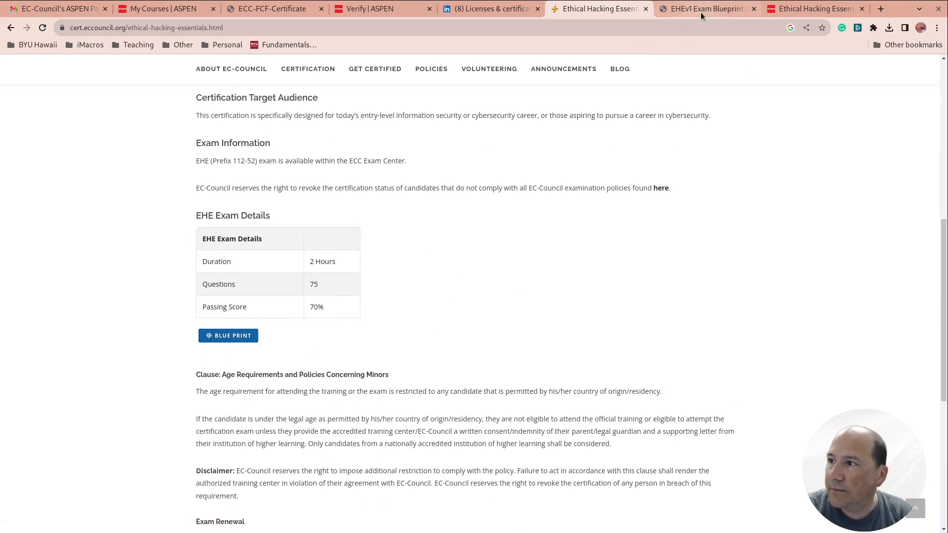
Page through the EHEv1 exam blueprint to page 4, then show the EC-Council Learning course page
left_click(704, 9)
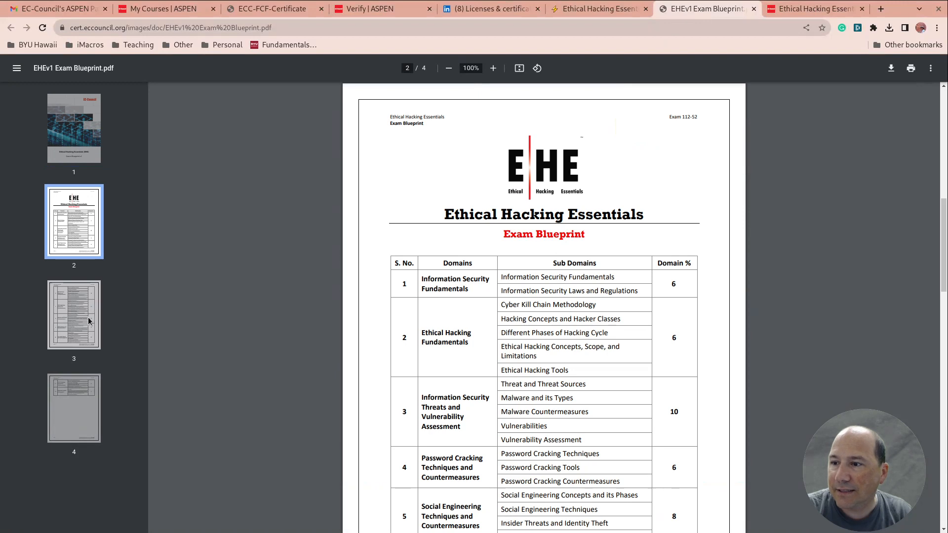
left_click(74, 408)
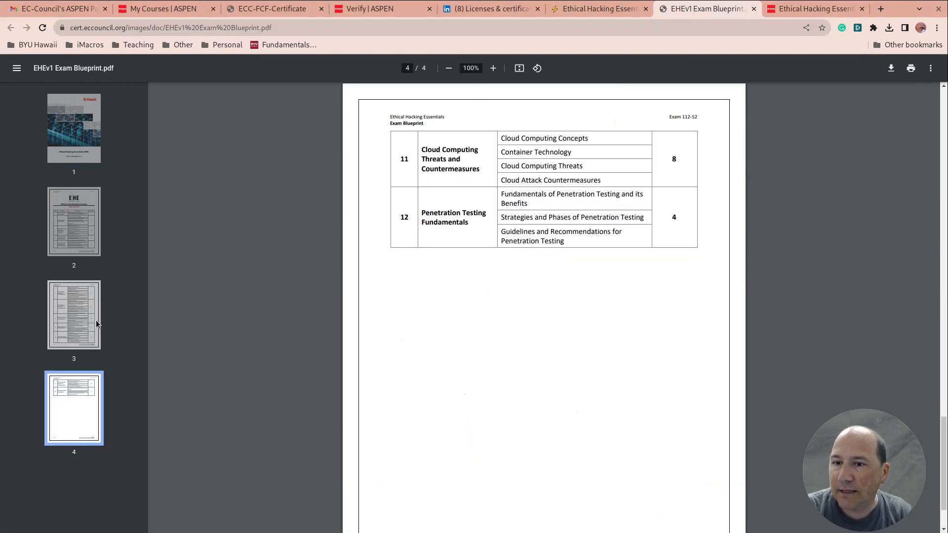
left_click(813, 9)
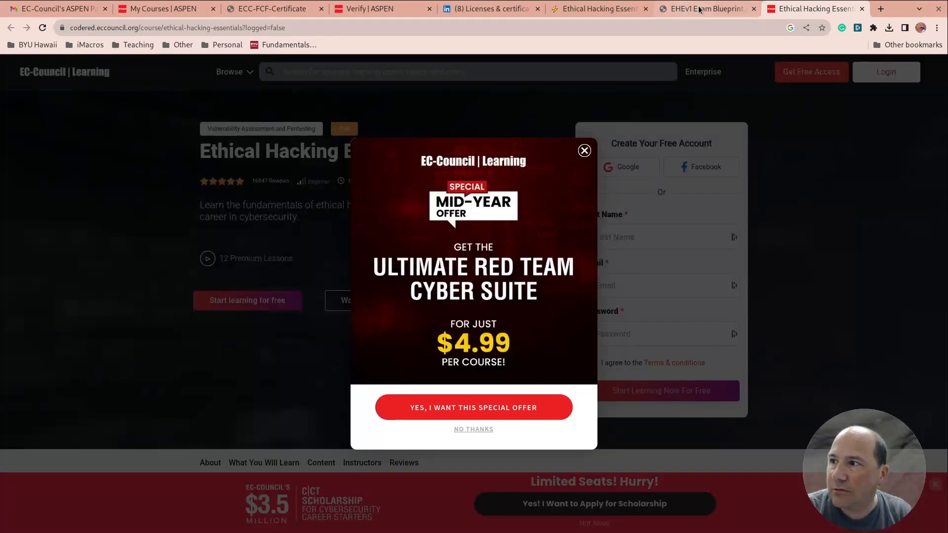
Review the EHE entry in LinkedIn certifications, then return to the ASPEN Active verification result
left_click(490, 9)
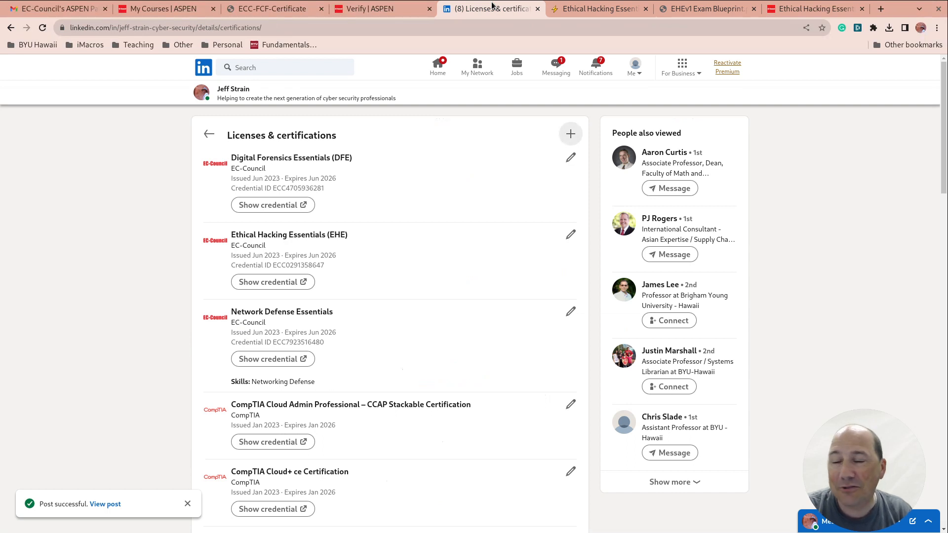
mouse_move(545, 222)
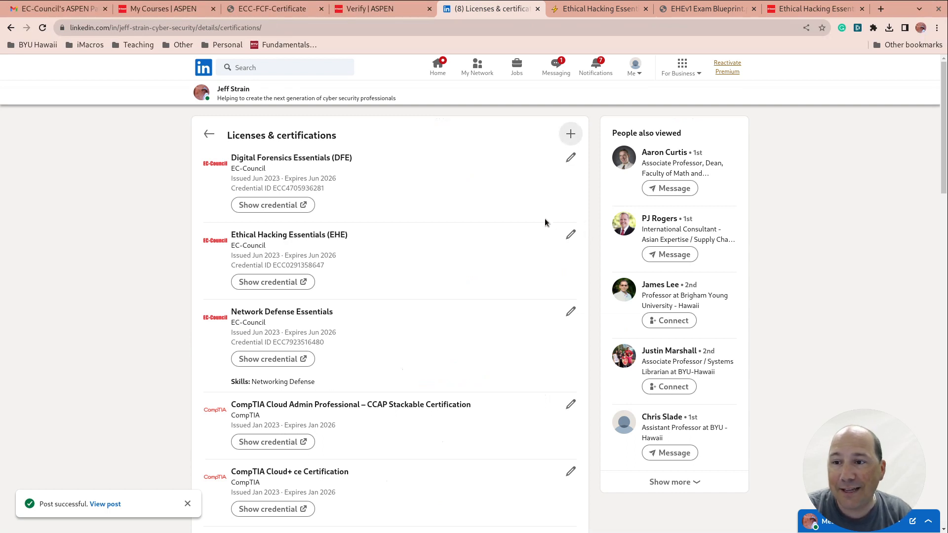
left_click(381, 9)
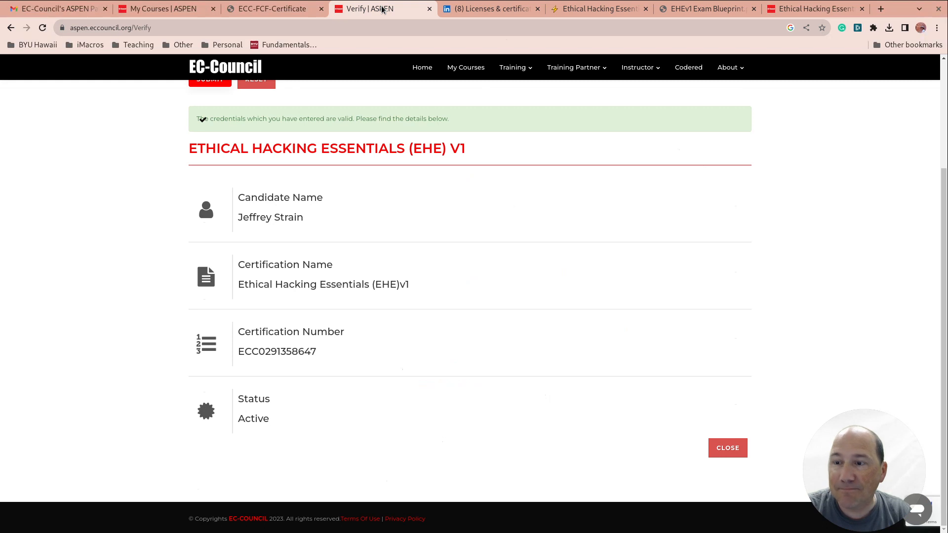